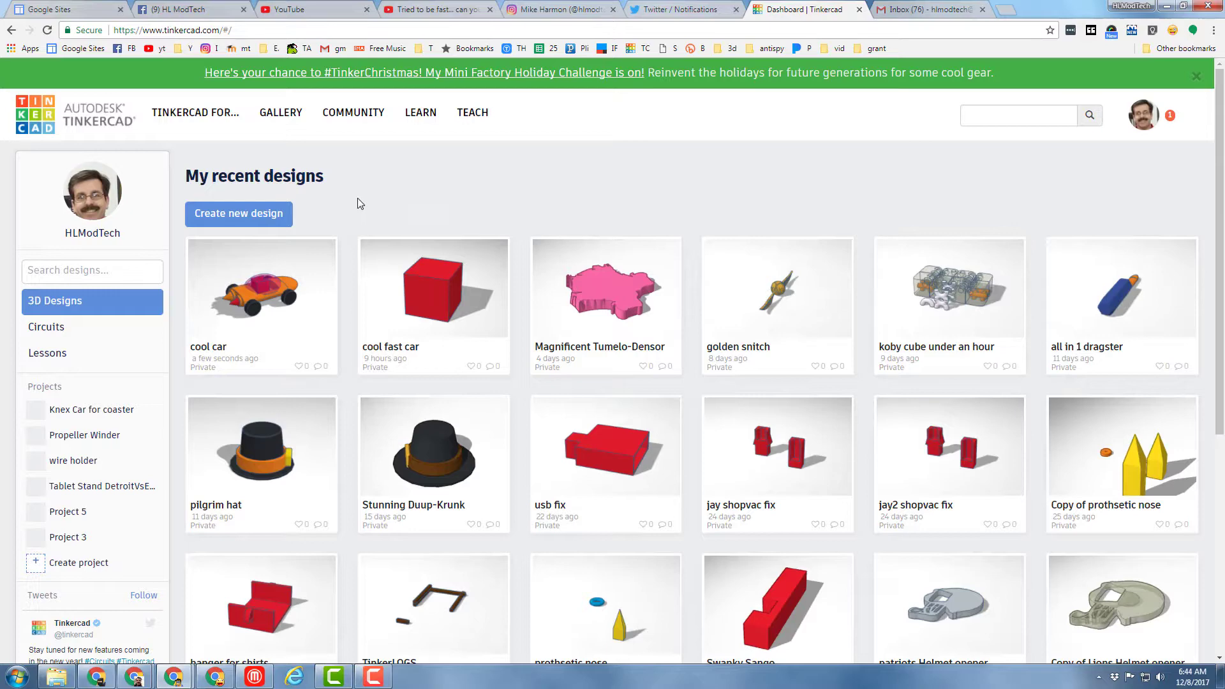
mouse_move(262, 290)
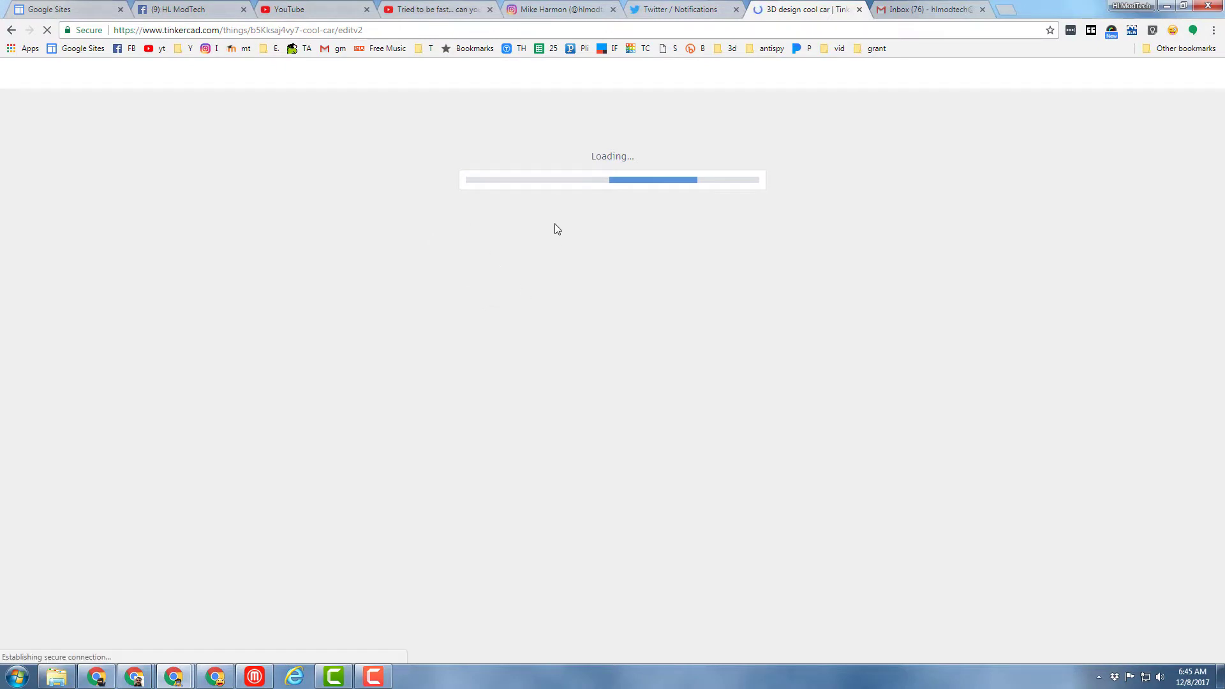
mouse_move(524, 218)
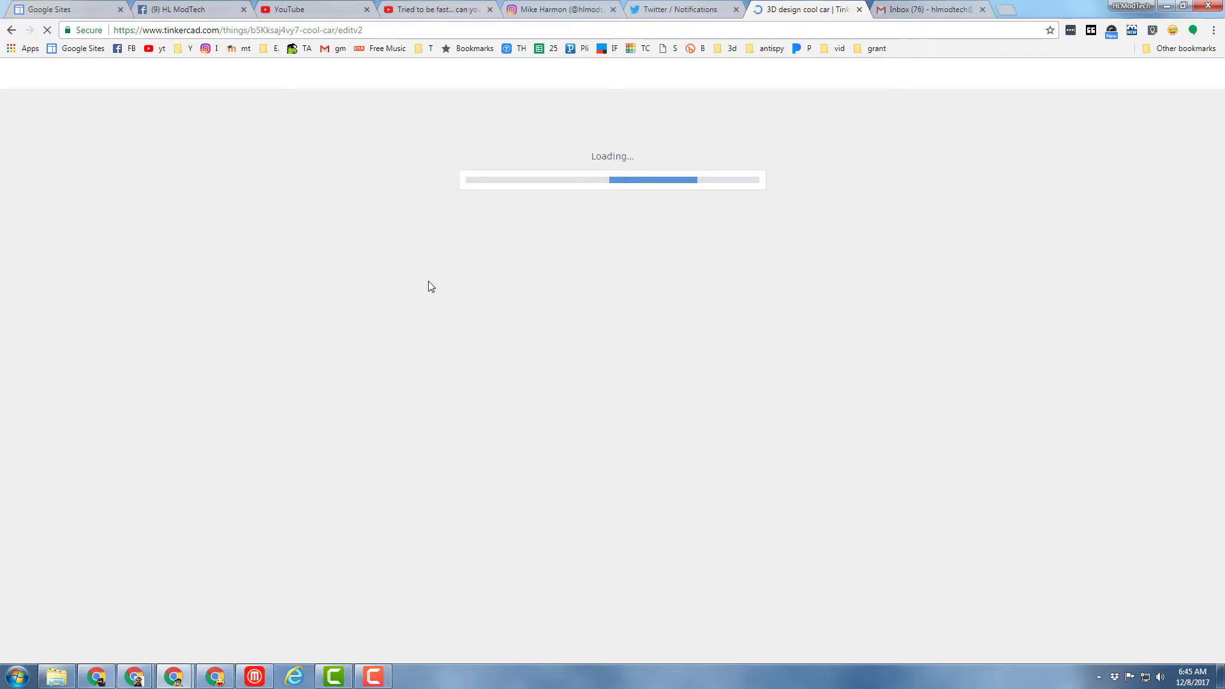
Browse the maker-space Instagram profile's grid of 3D-printing posts and their likes.
left_click(562, 9)
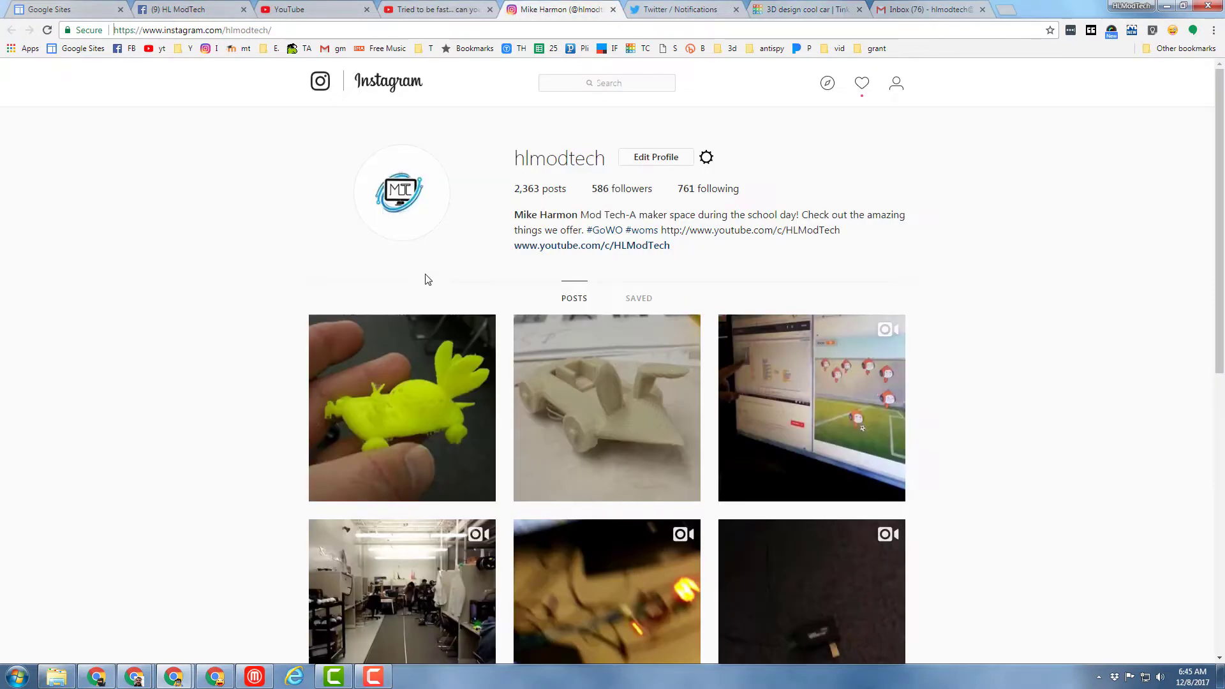
mouse_move(402, 408)
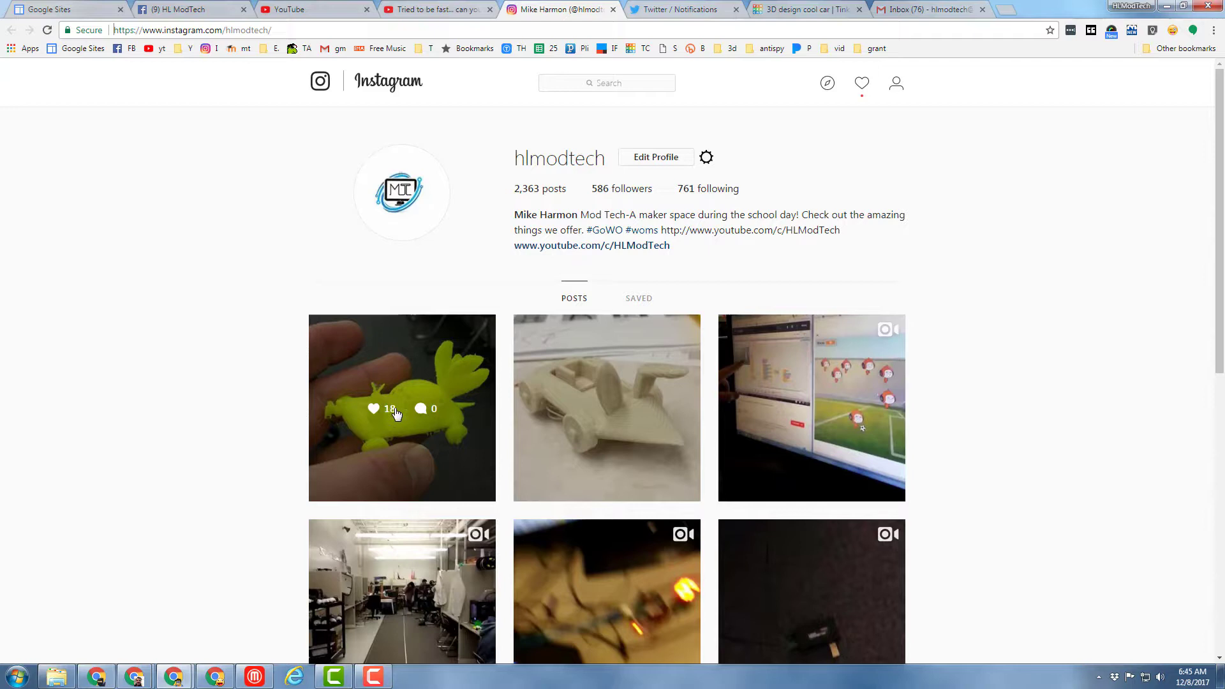
mouse_move(396, 436)
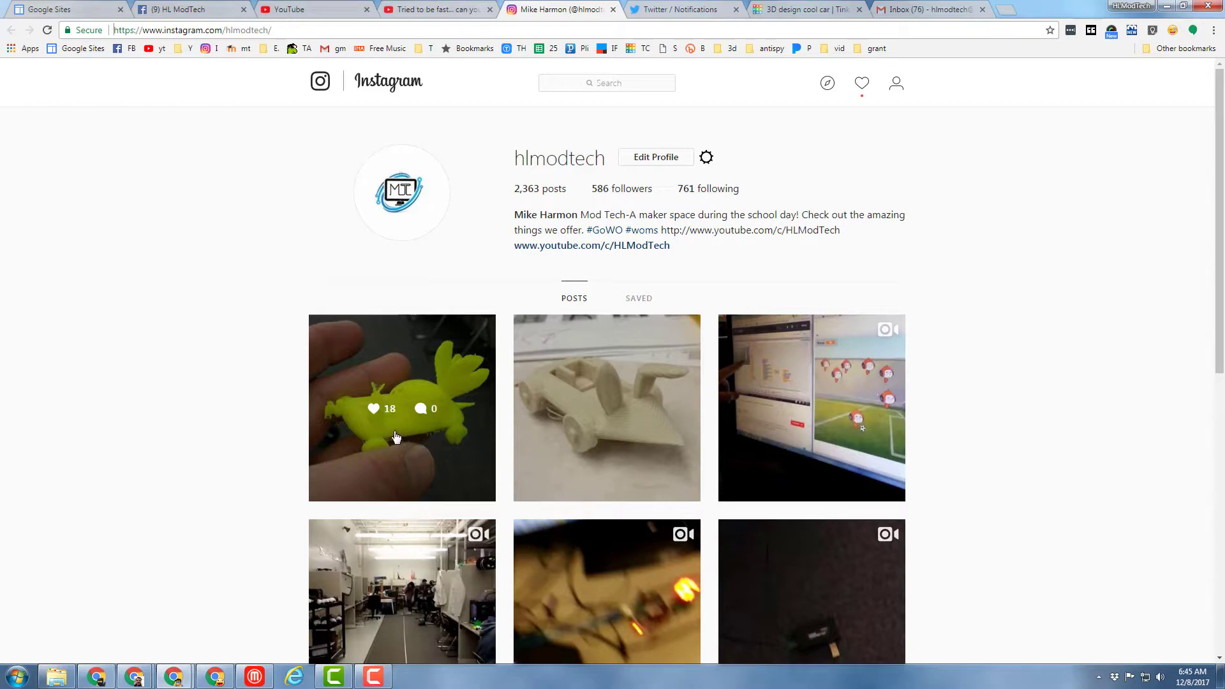
mouse_move(597, 440)
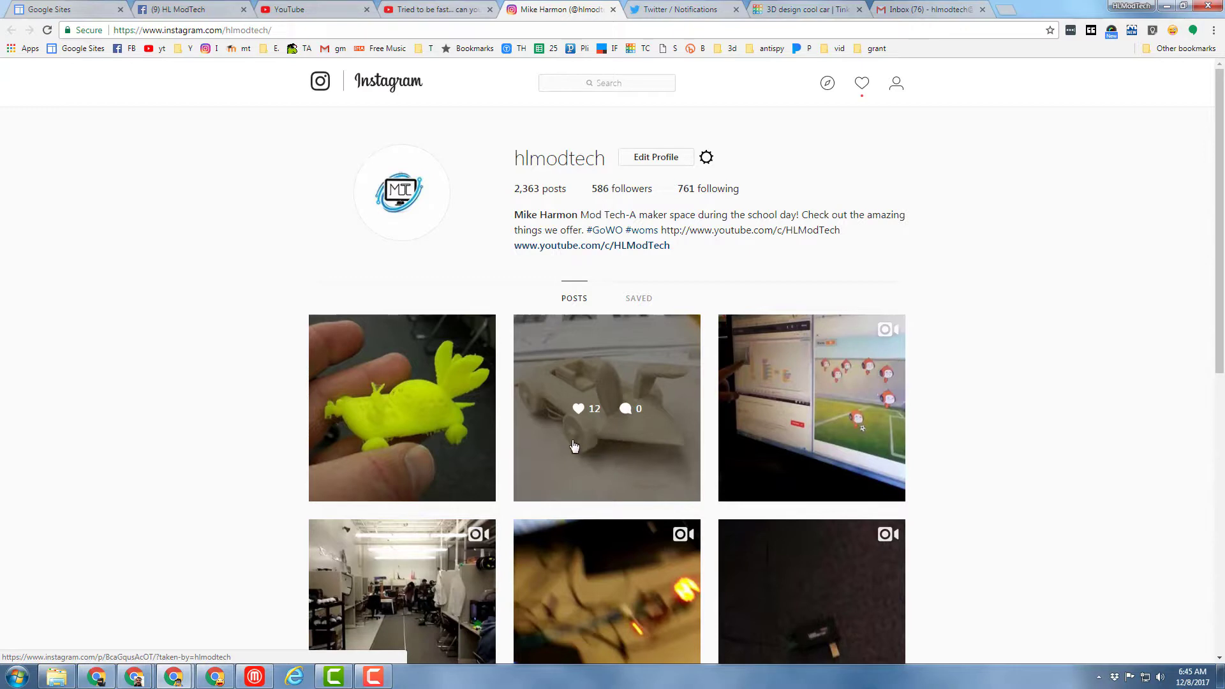
scroll("down", 3)
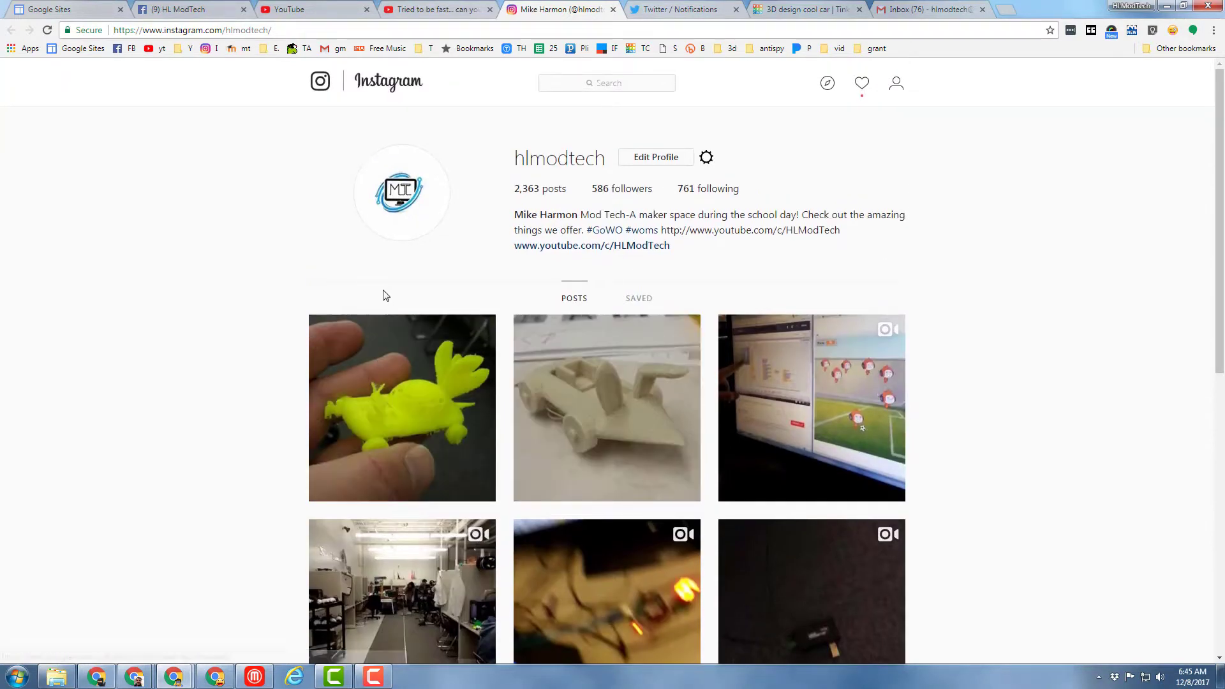
mouse_move(412, 379)
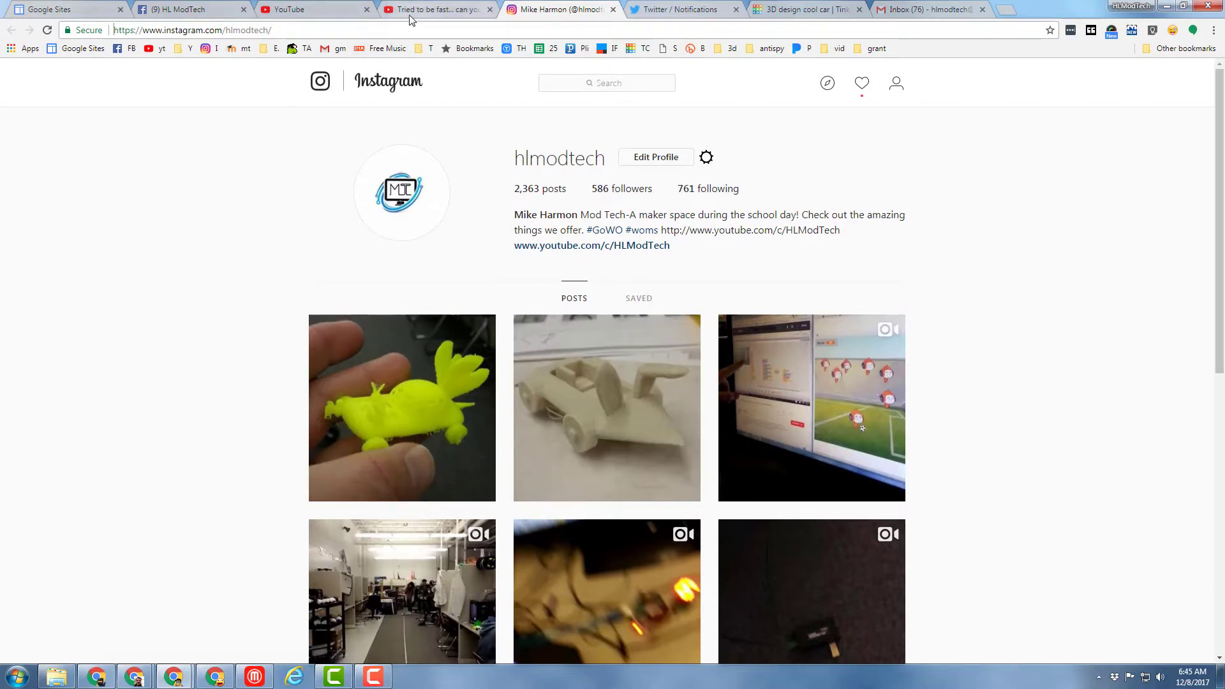
mouse_move(316, 9)
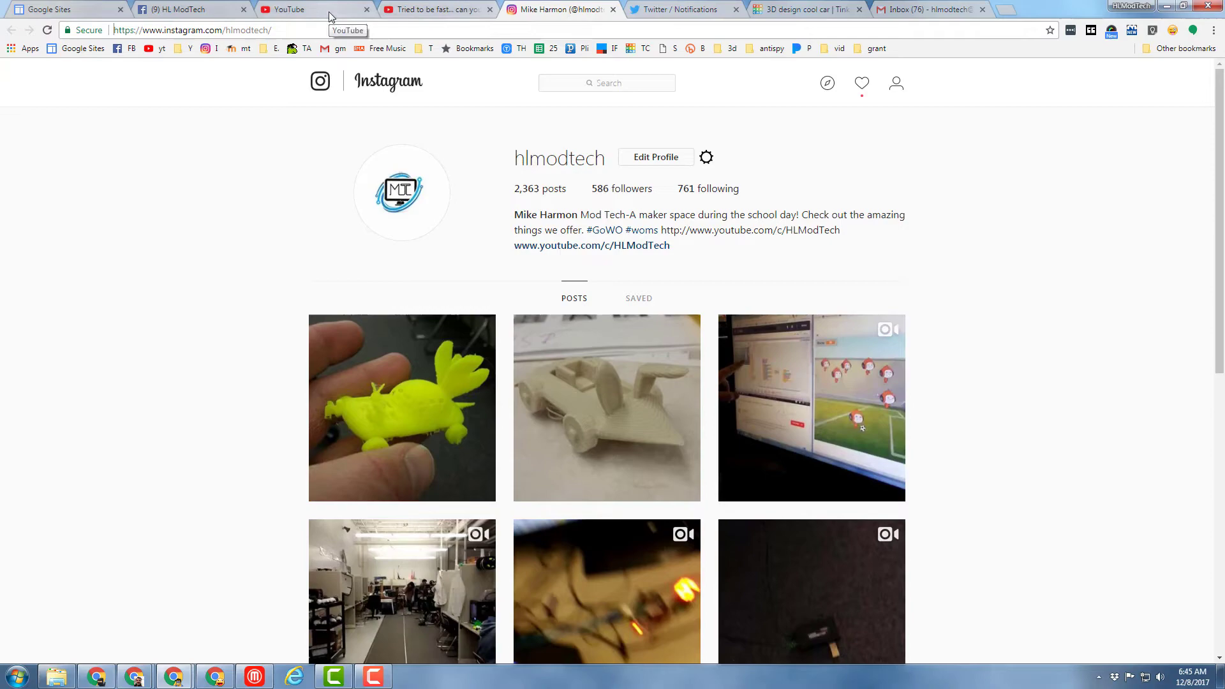
Return to the cool car design and look down on the orange body, wheels, dome and red nose cone.
left_click(797, 9)
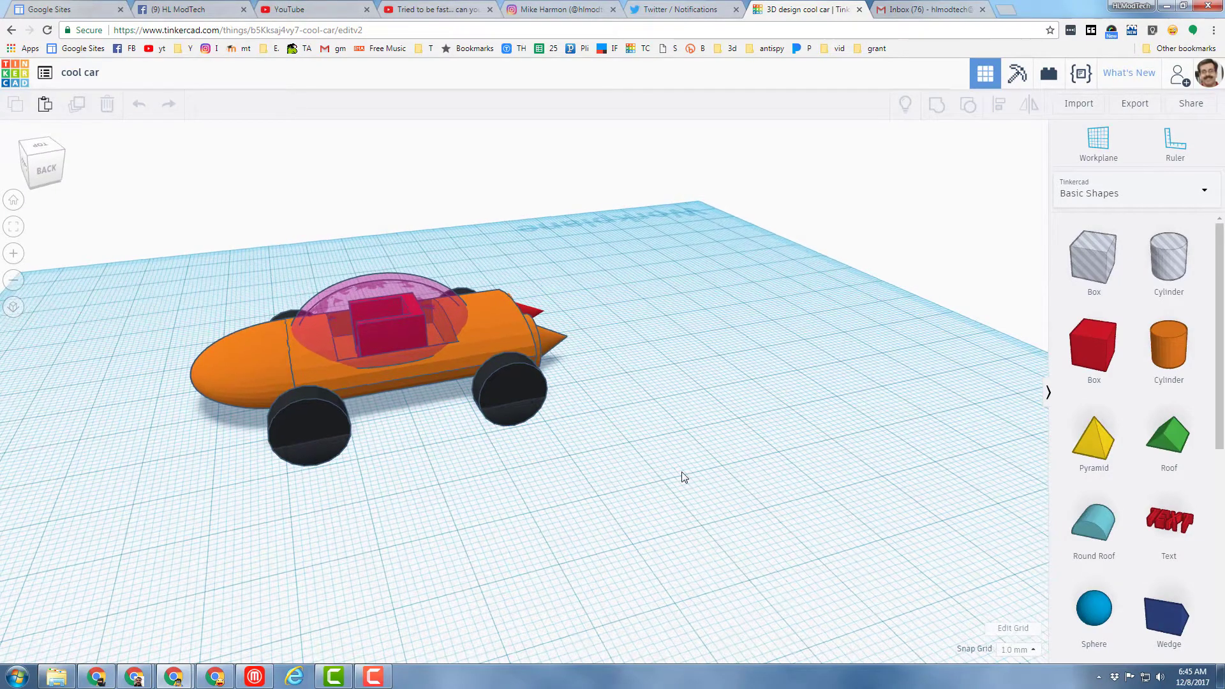
left_click_drag(684, 476, 603, 485)
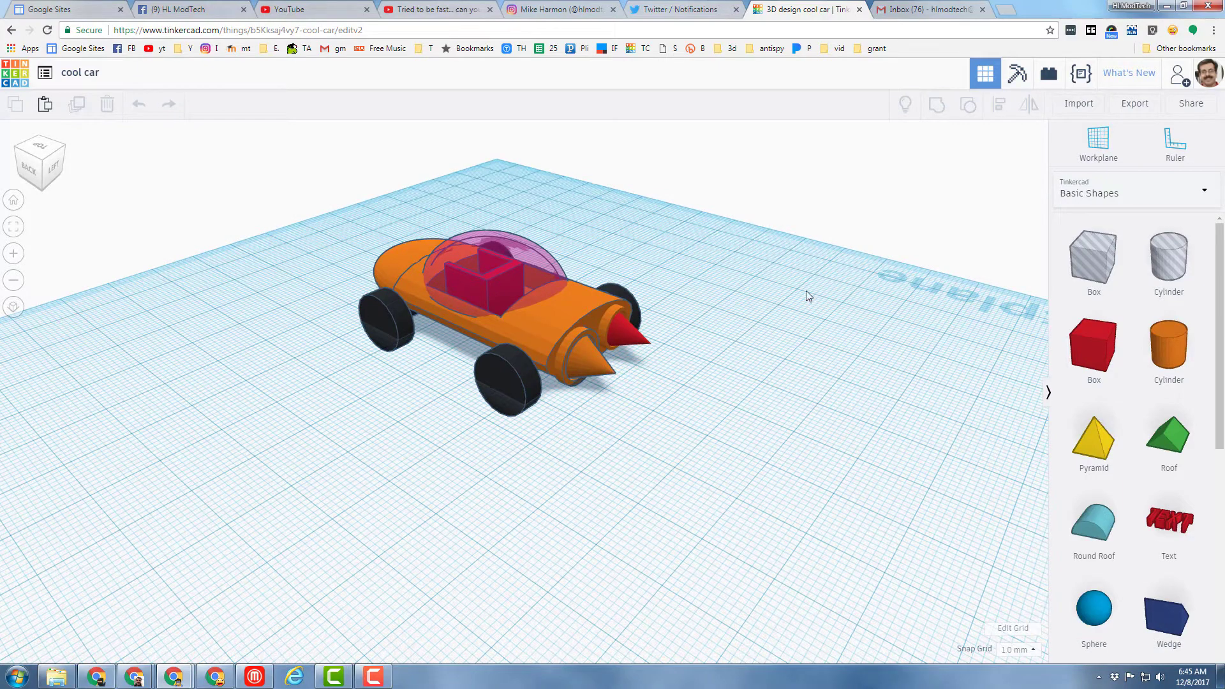
mouse_move(899, 383)
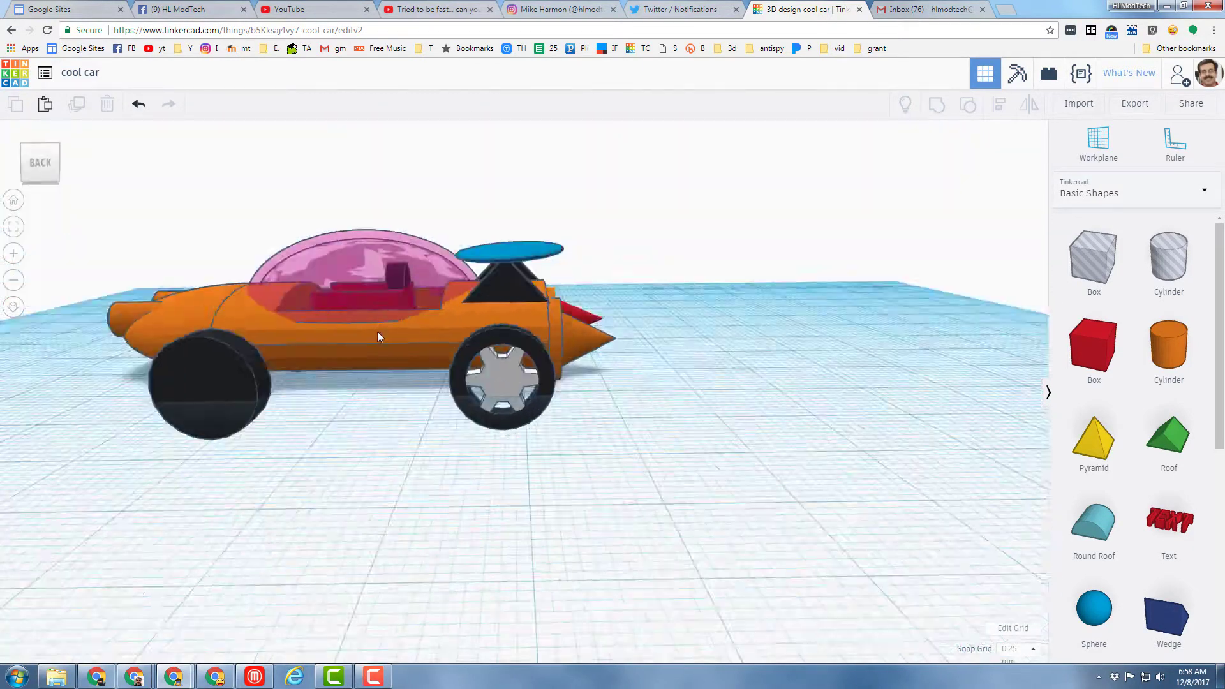
Orbit around the car to inspect its front and side before sharing.
left_click_drag(378, 335, 575, 459)
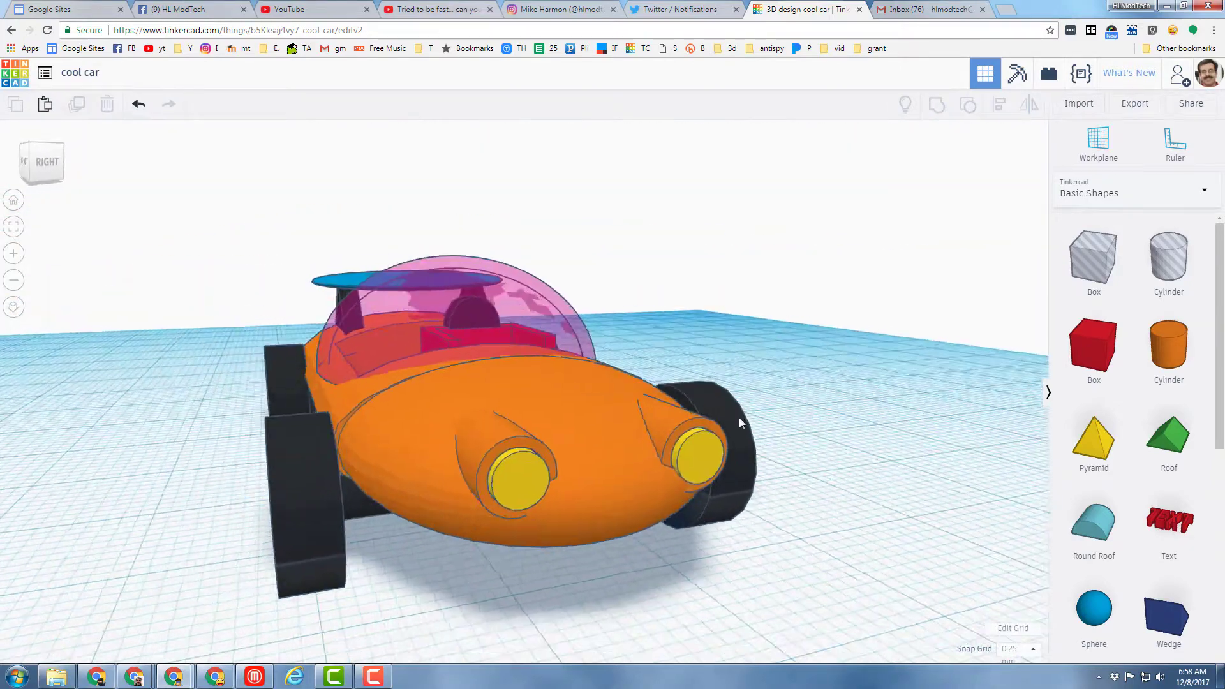
left_click_drag(740, 423, 687, 430)
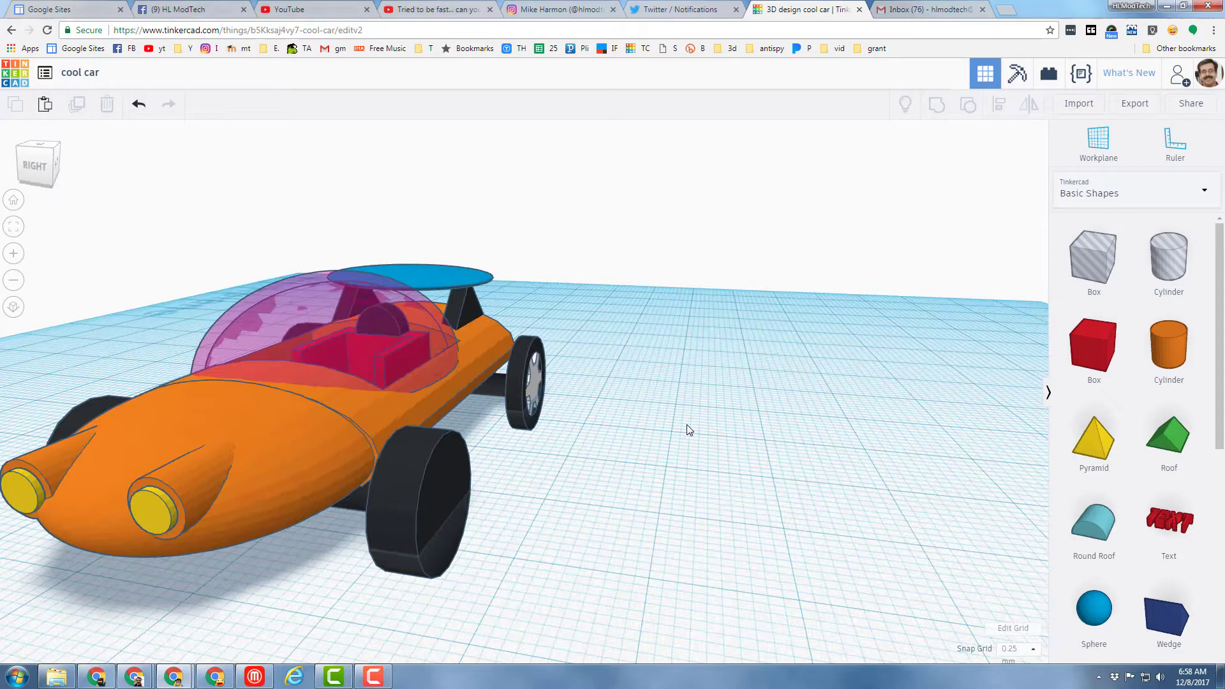
left_click_drag(688, 431, 620, 373)
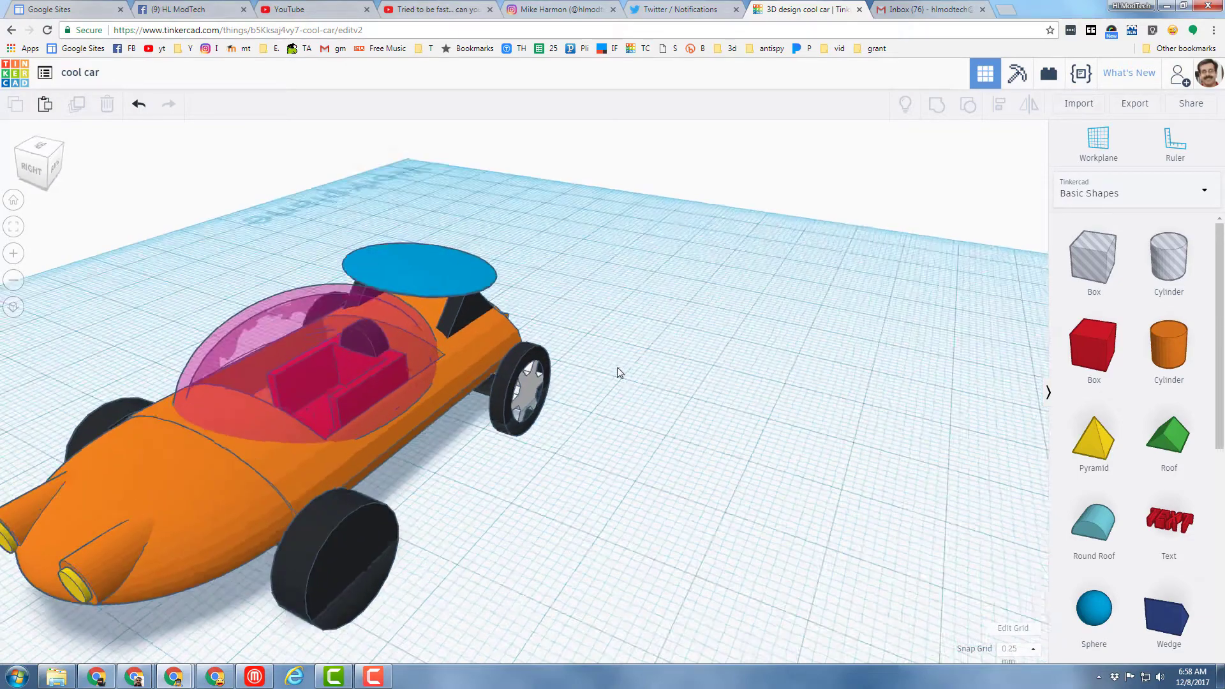
left_click_drag(618, 372, 626, 305)
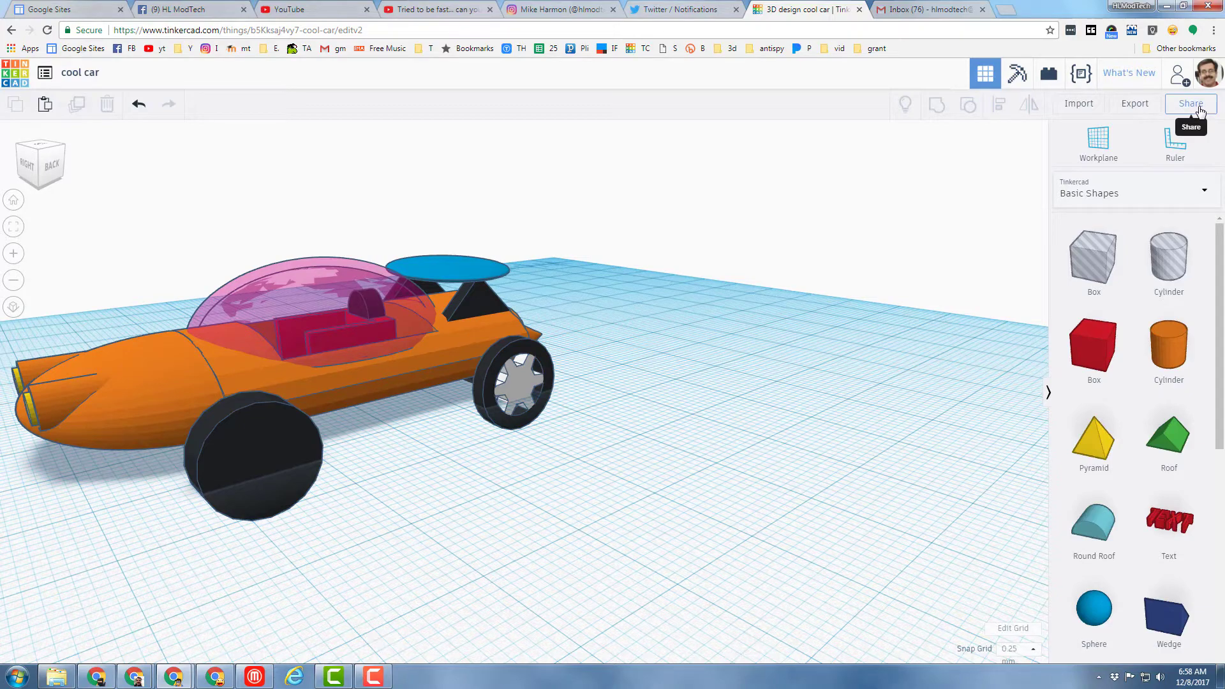
Copy the cool car's Invite-people collaboration link from the Share dialog.
left_click(1190, 102)
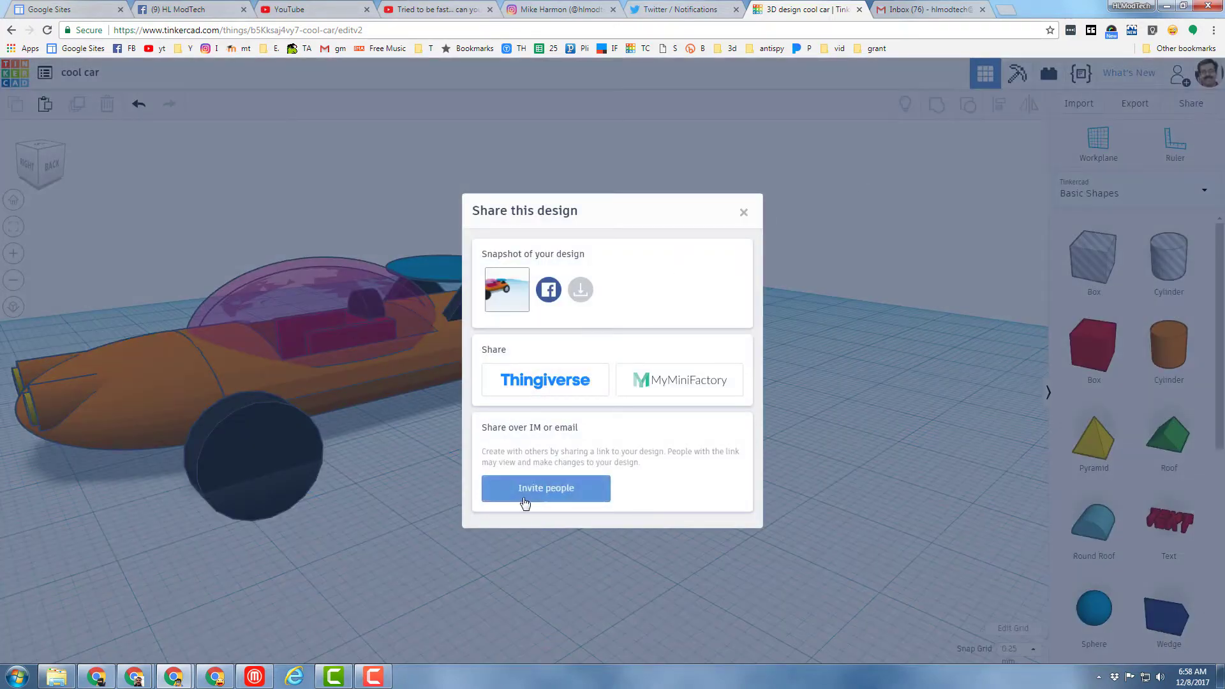
left_click(545, 488)
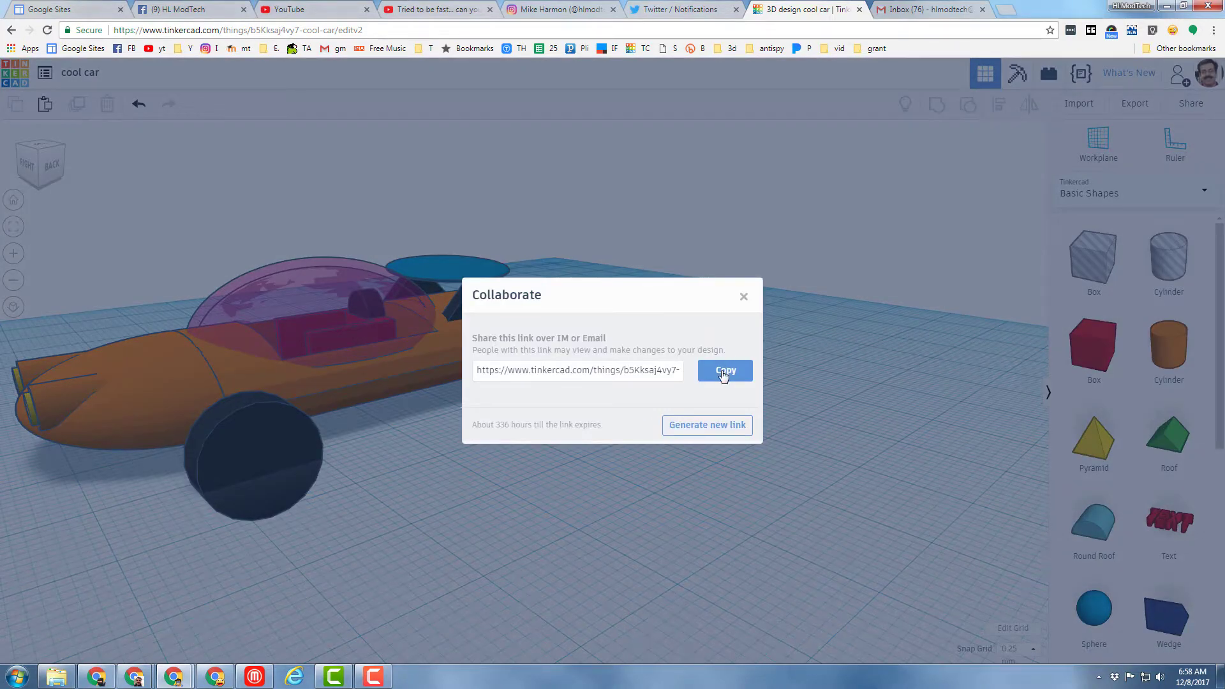
left_click(725, 370)
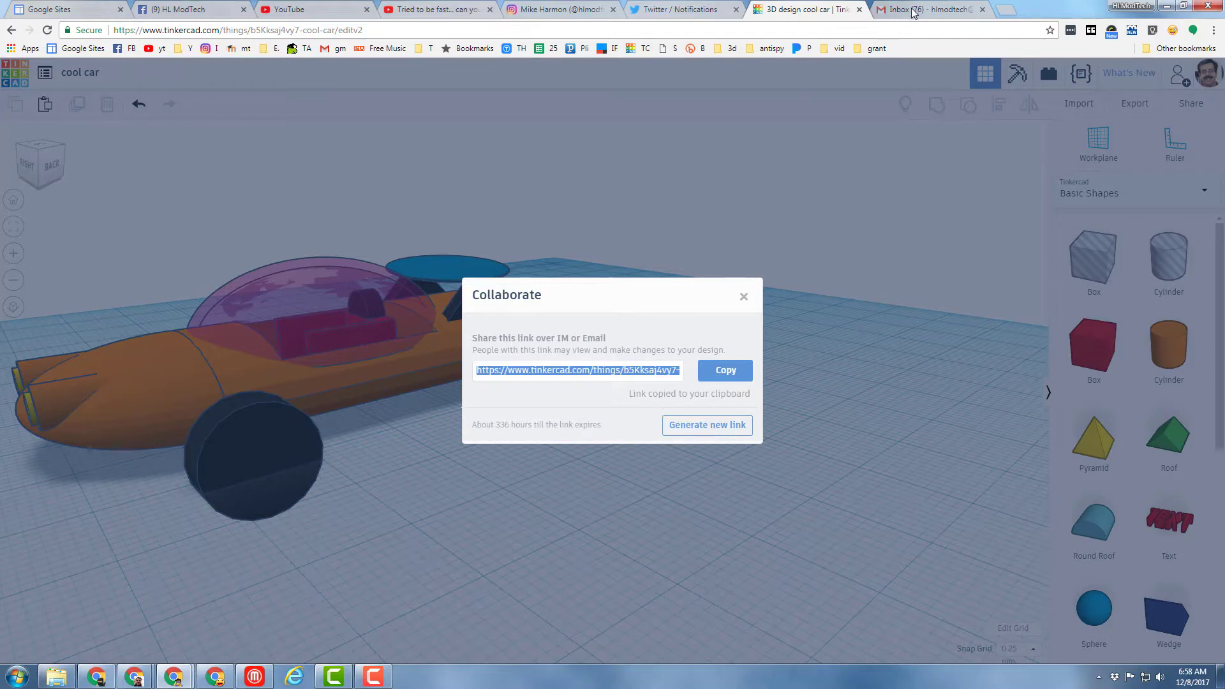
left_click(927, 8)
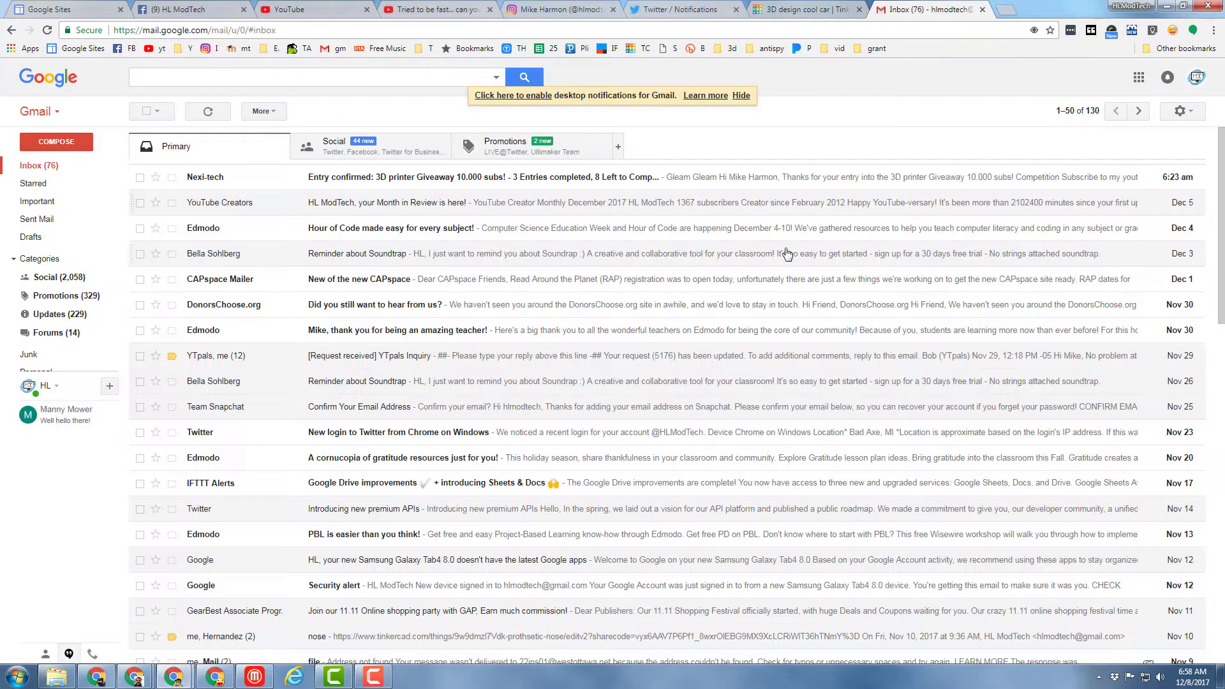
Compose and send a Gmail message with subject 'cool car' containing the pasted collaboration link.
left_click(56, 141)
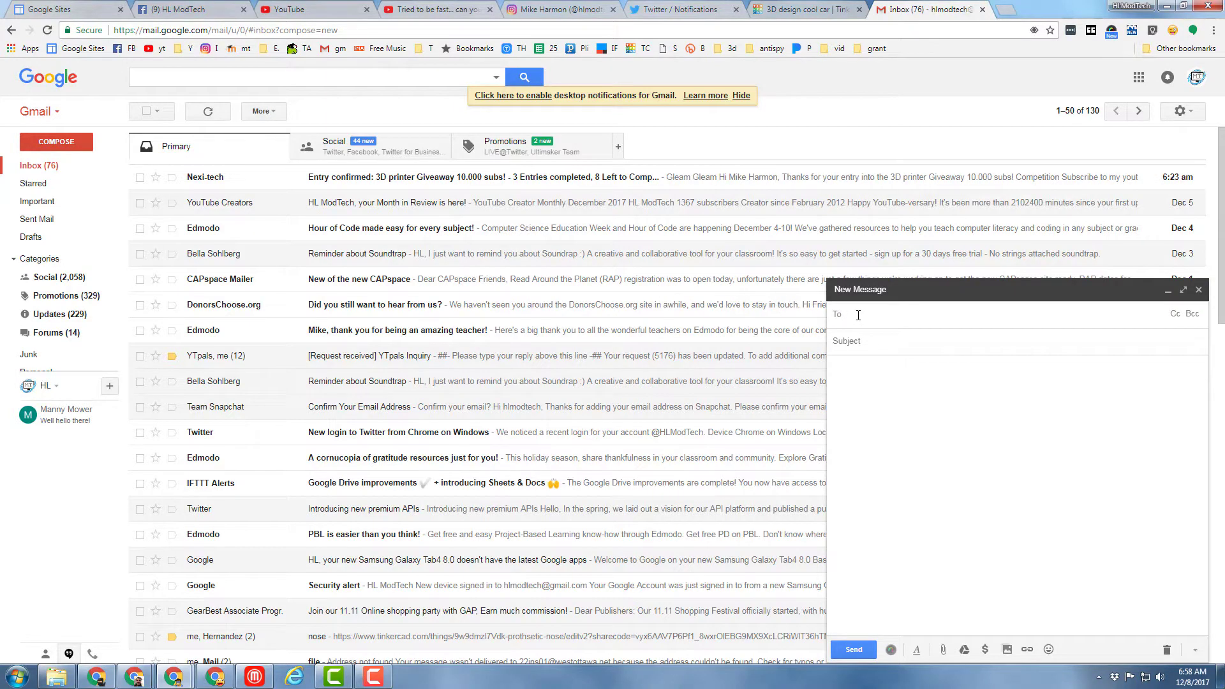
type("cool car")
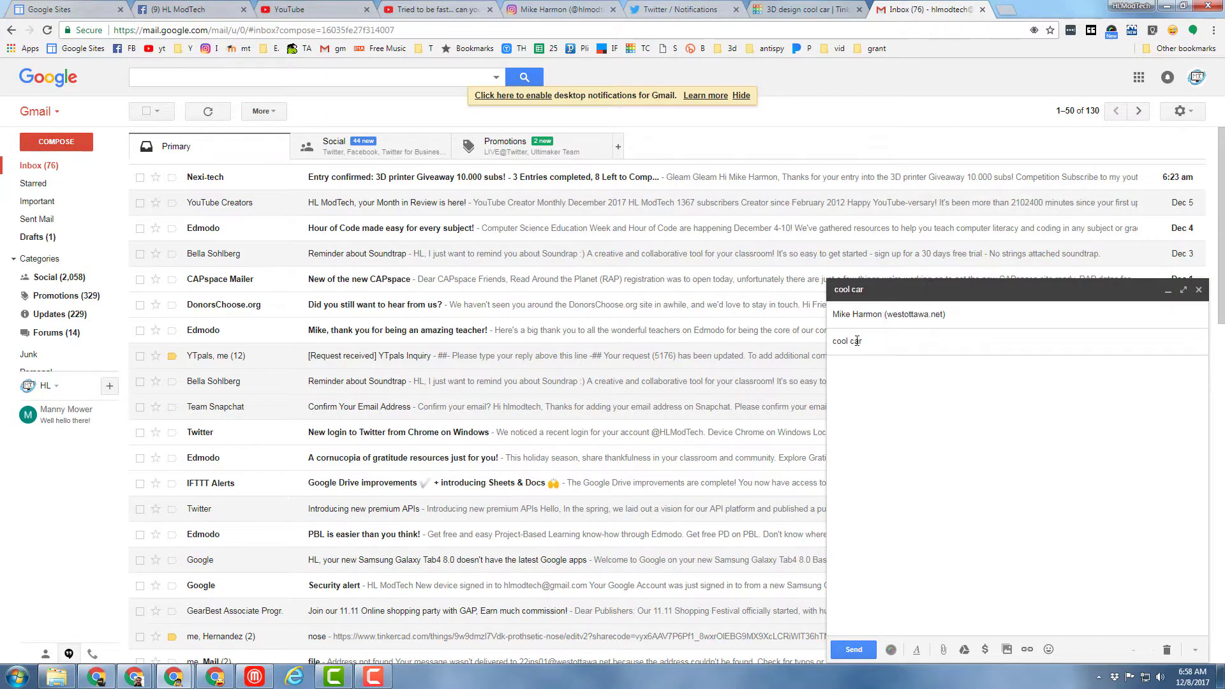
right_click(858, 341)
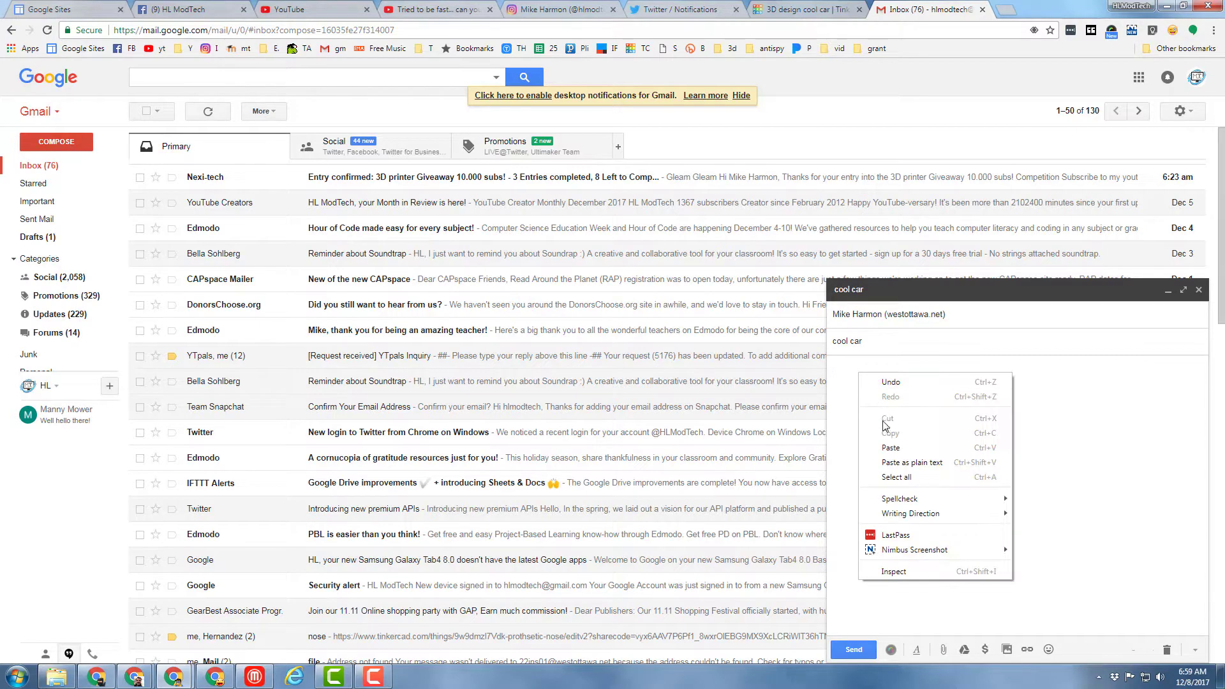
left_click(889, 446)
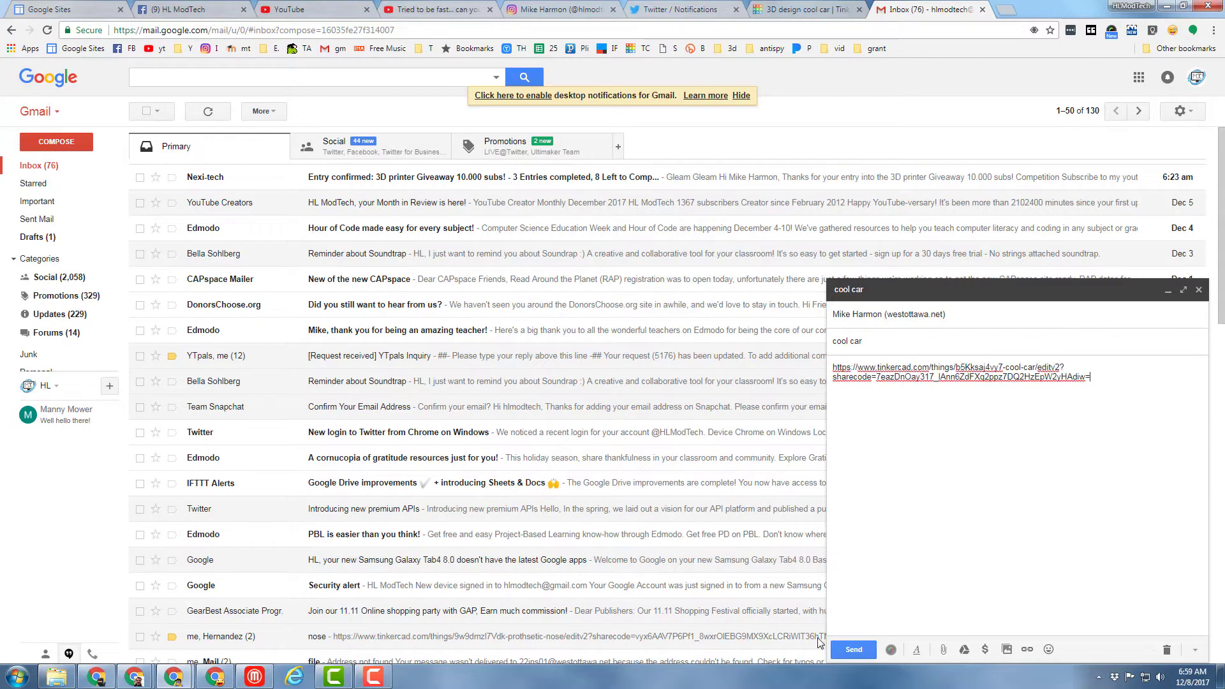
left_click(853, 650)
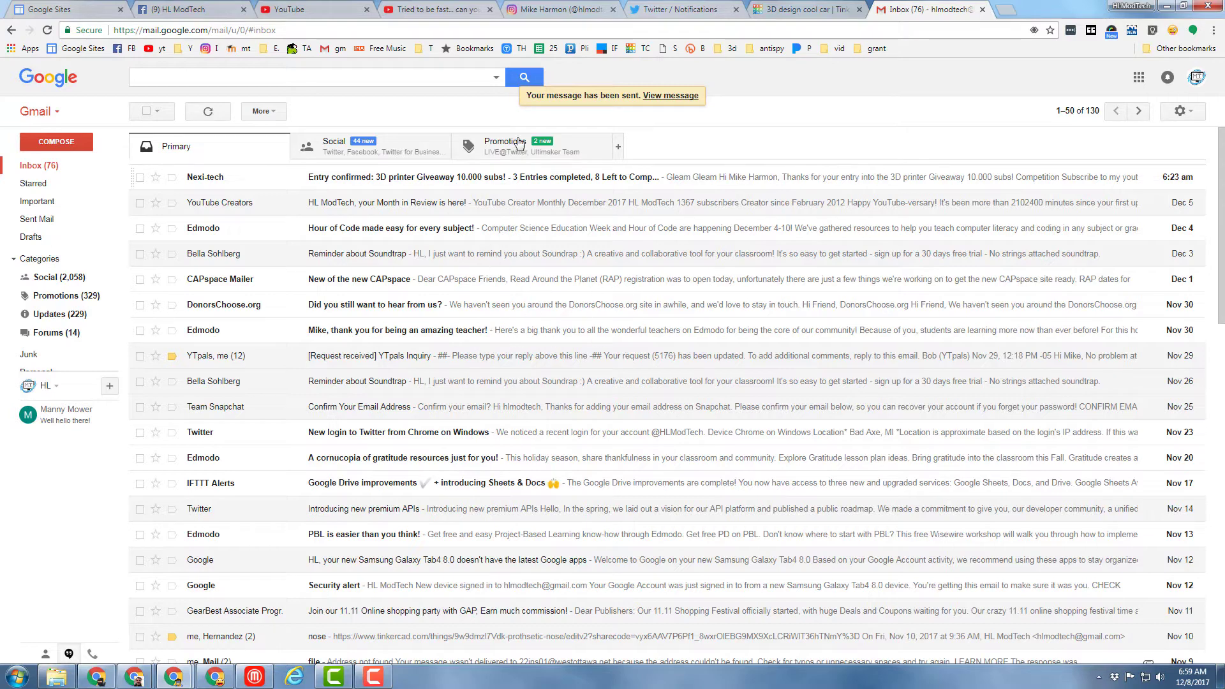
mouse_move(802, 19)
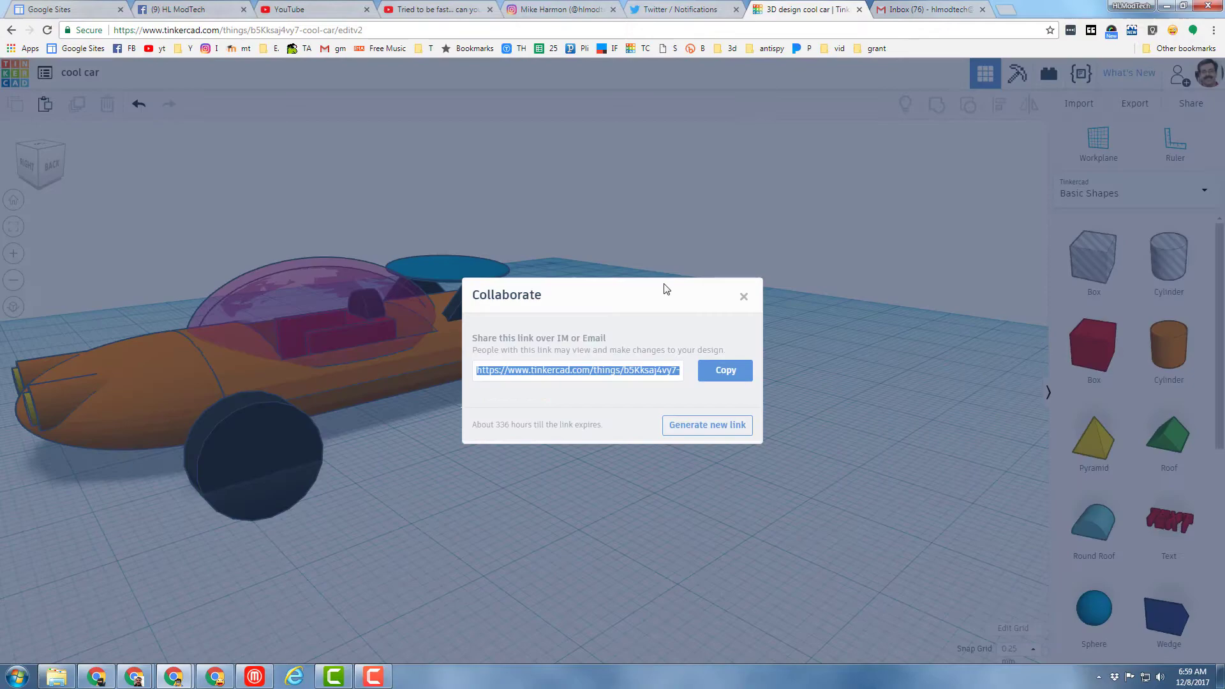
Dismiss the Collaborate dialog and play the 'TinkerCAD basics and a Sweet Car' YouTube video.
left_click(742, 296)
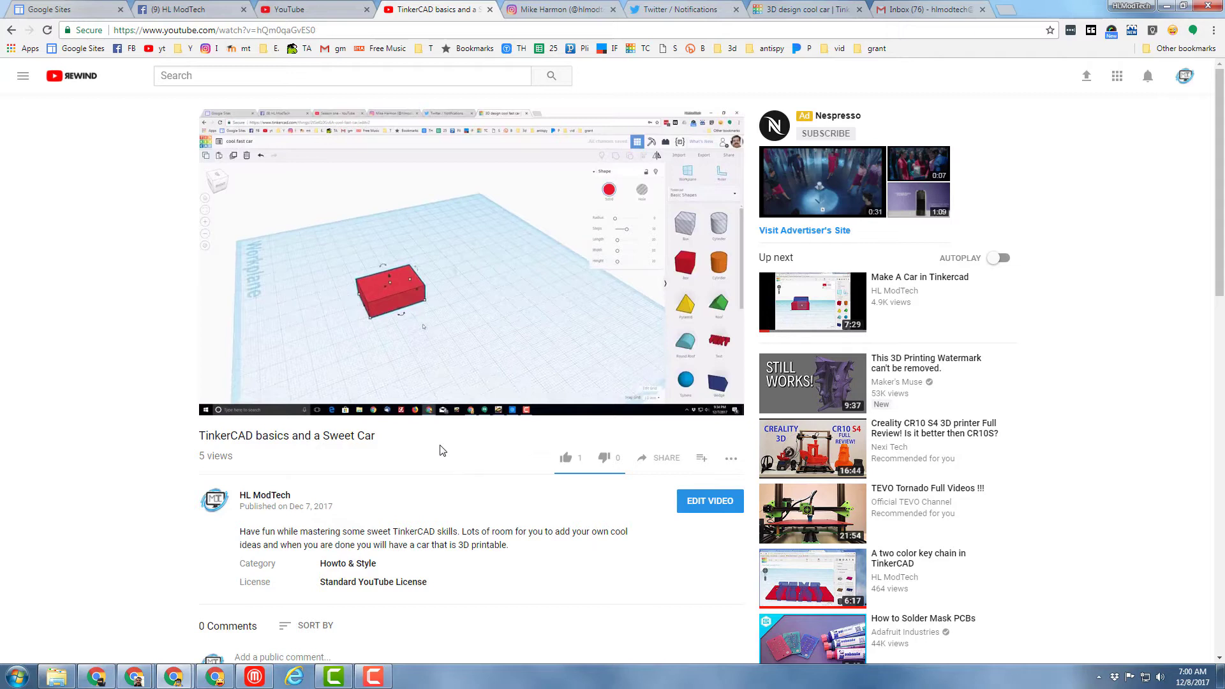
left_click(468, 262)
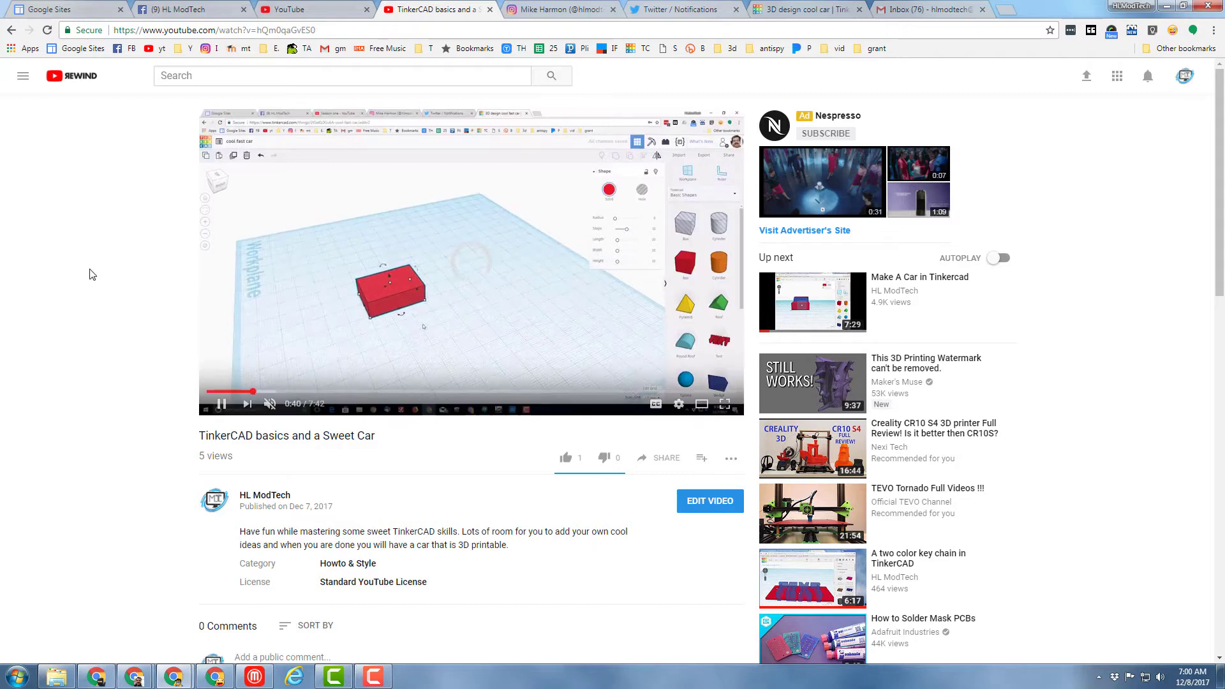